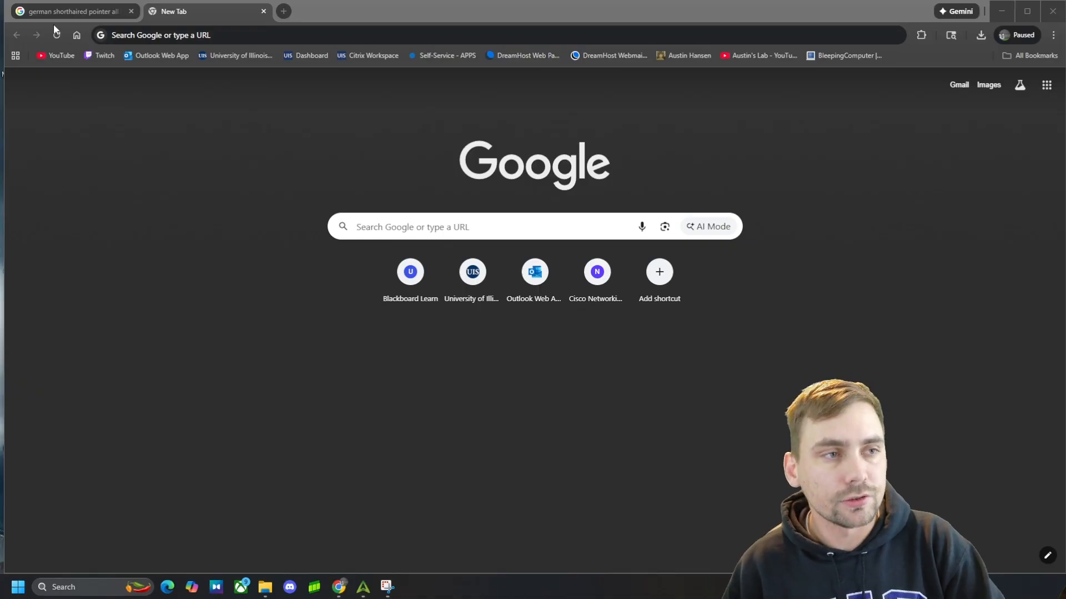
- Save the all-brown sitting pointer PNG from Google Images, then move to the blank tab
left_click(68, 11)
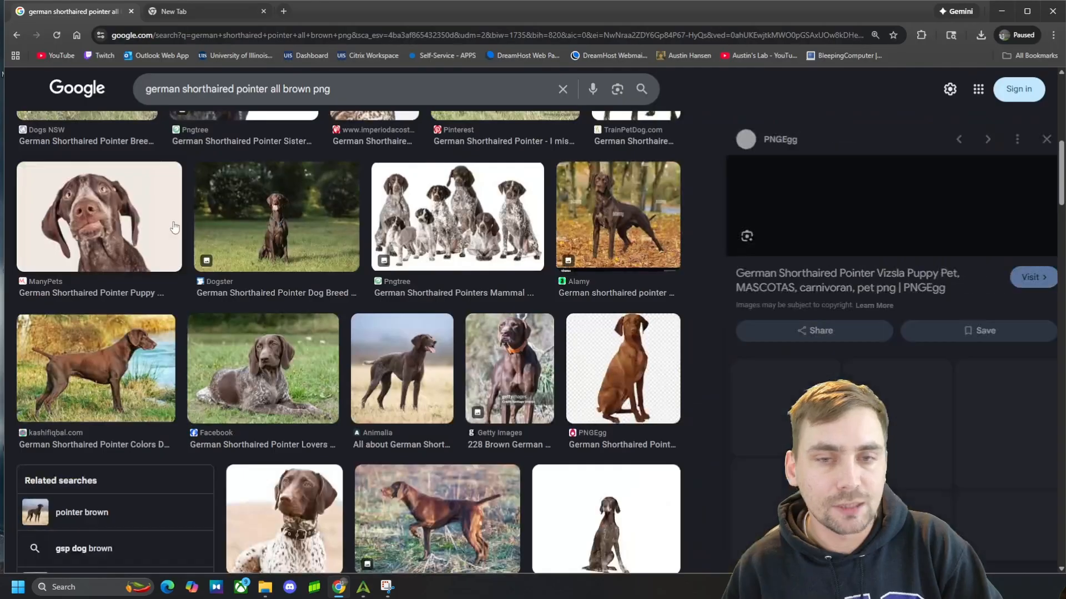
left_click(620, 368)
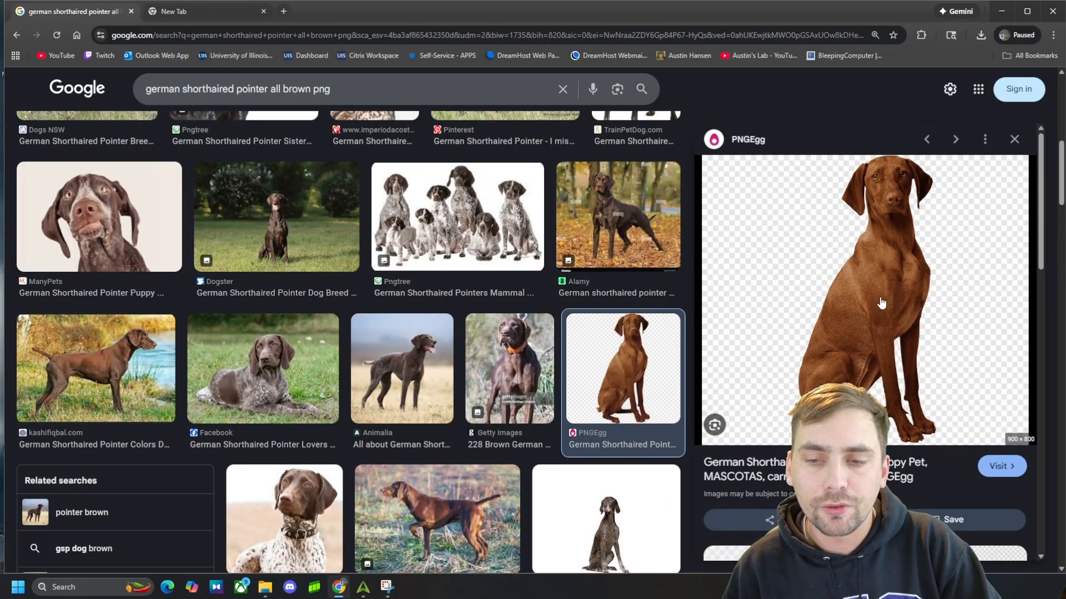
right_click(881, 303)
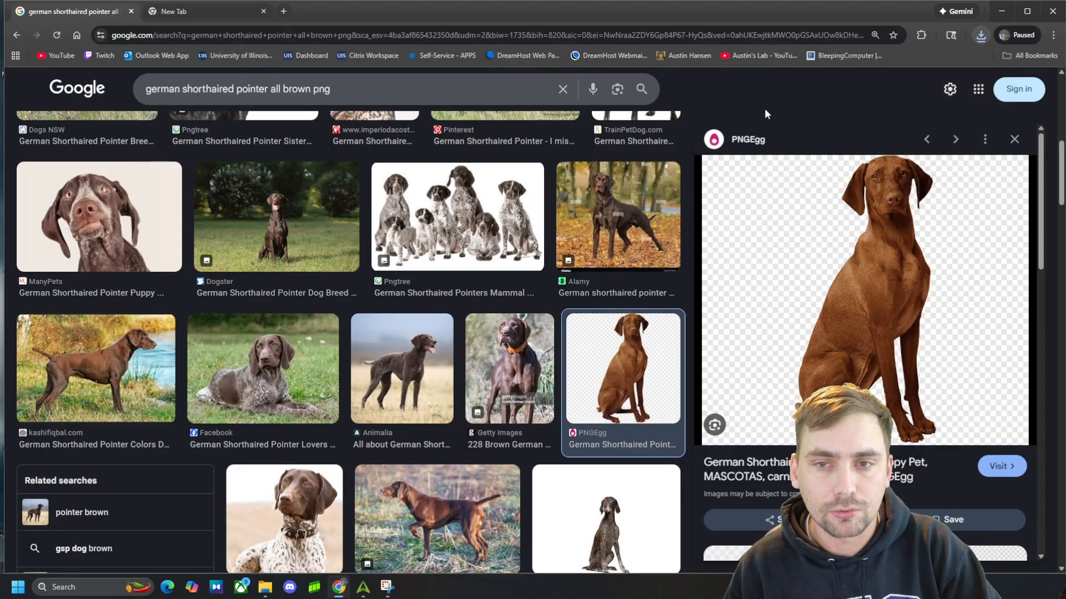
left_click(173, 11)
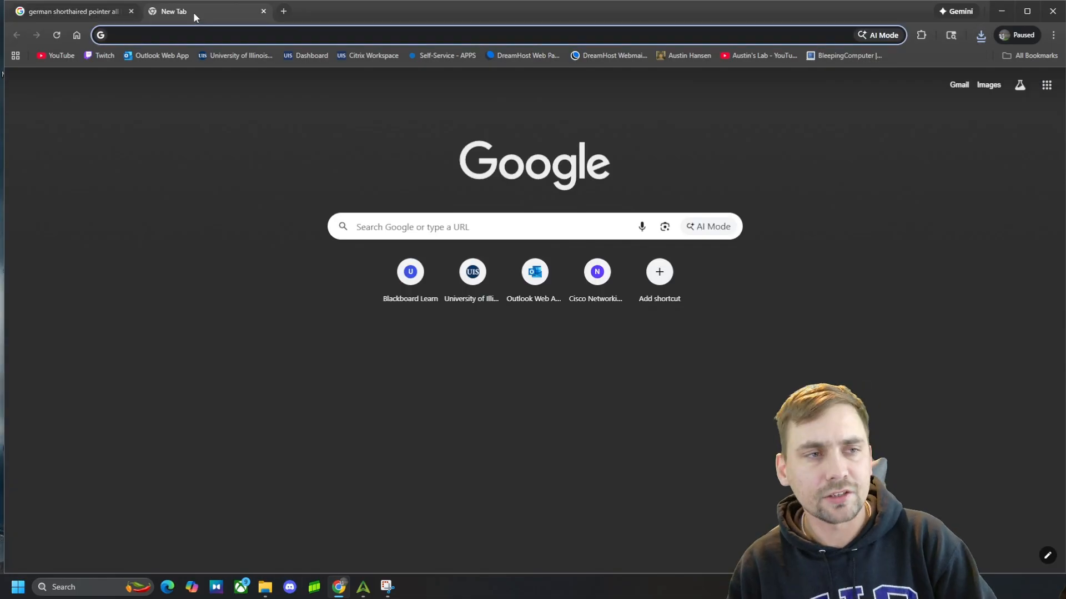
- Search Google for 'makerl', open MakerWorld, browse the feed and open MakerLab
left_click(476, 227)
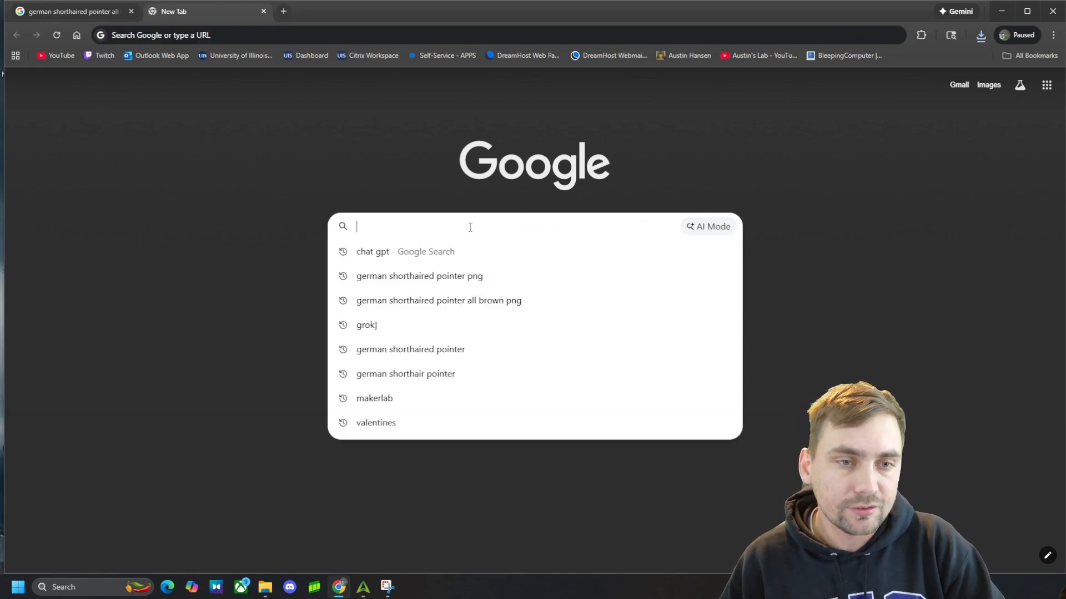
type("makerl")
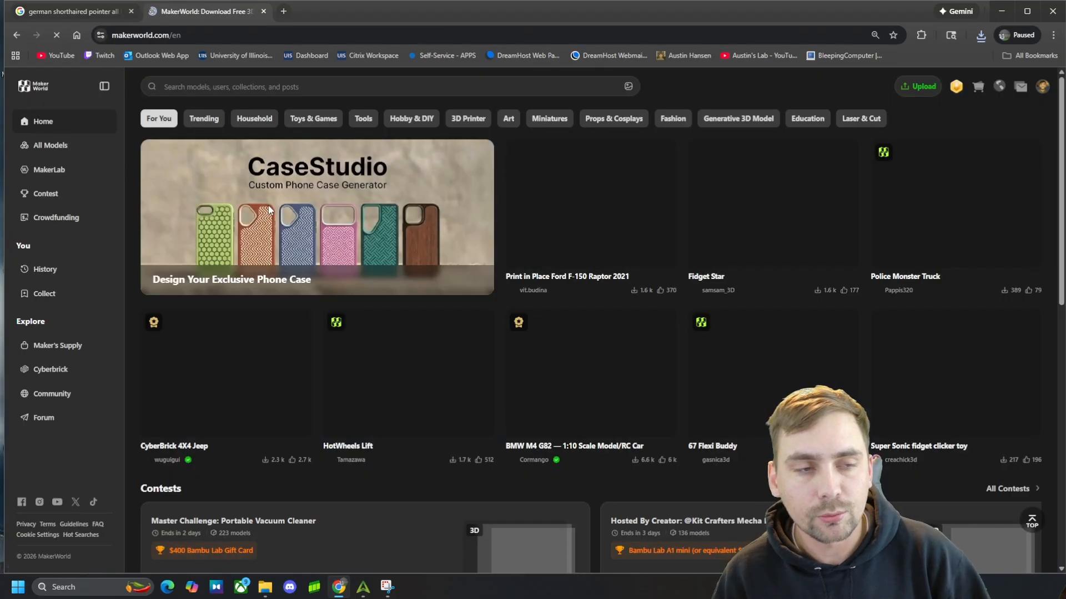
scroll("down", 3)
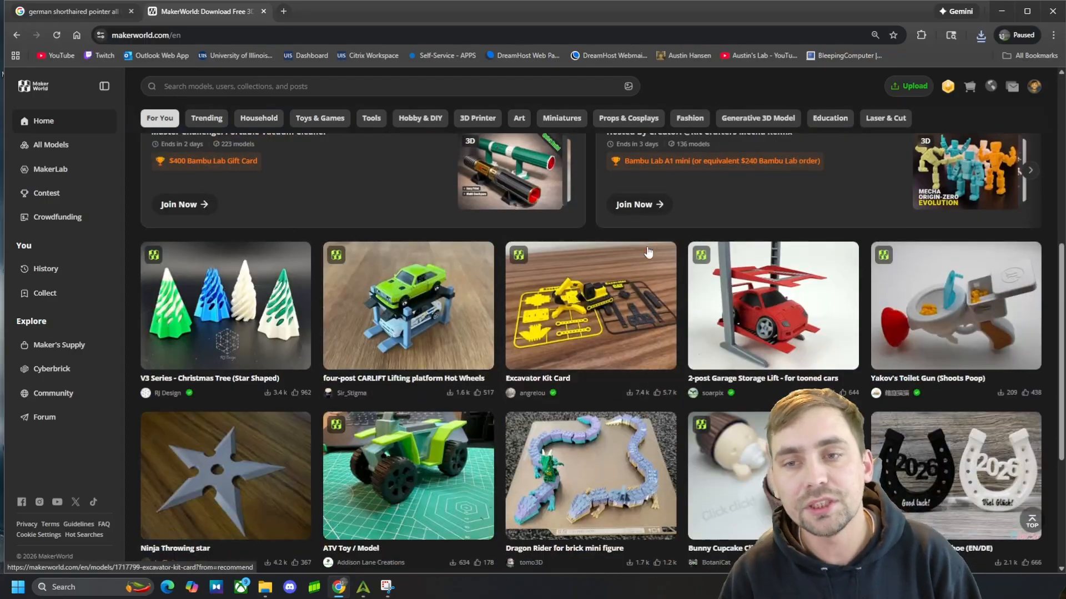
type("truck")
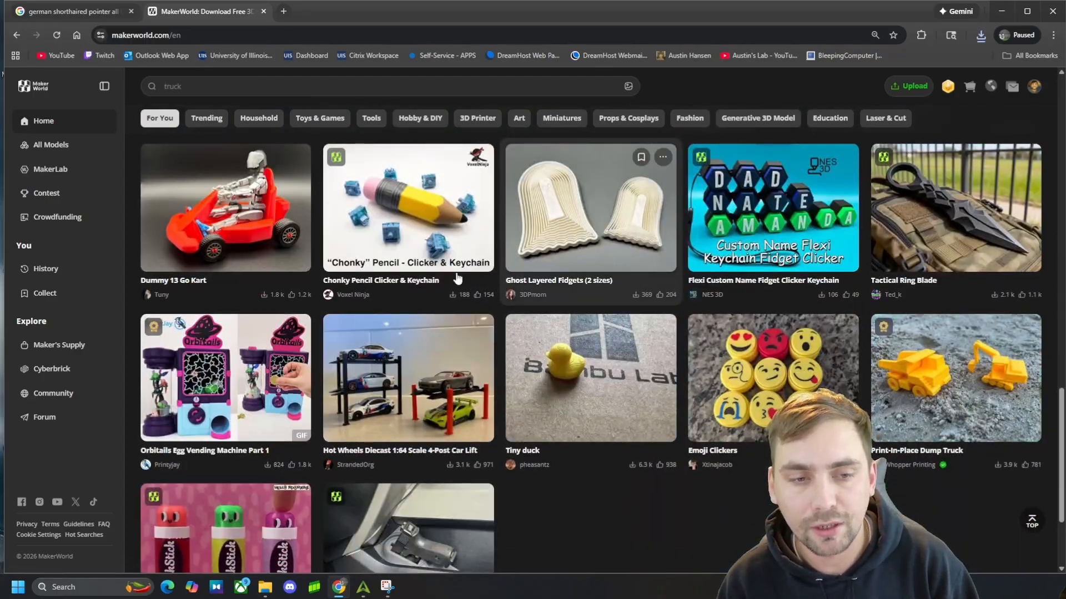
scroll("down", 3)
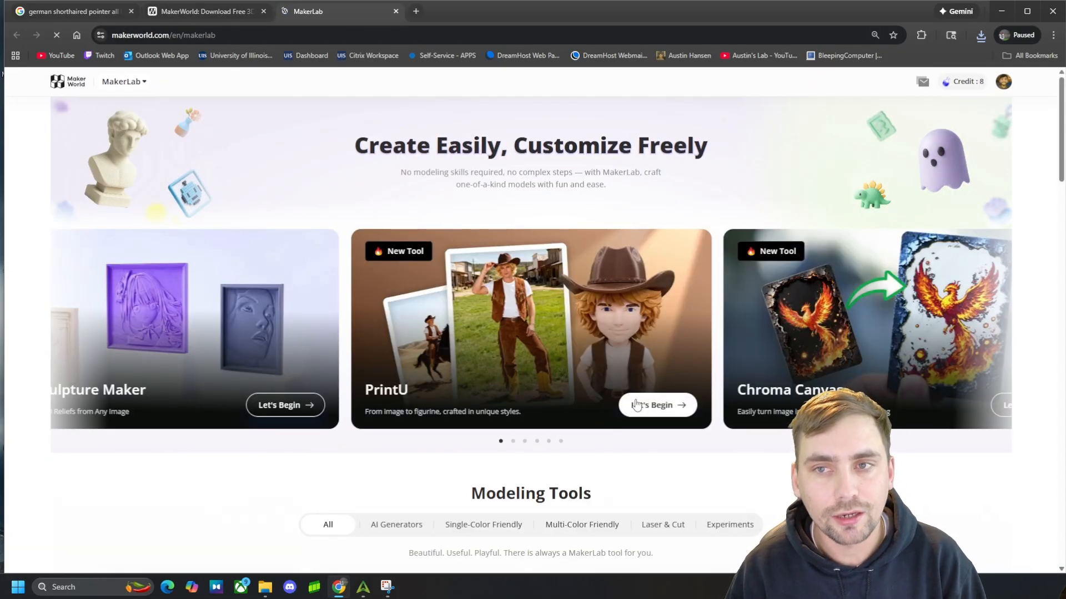
mouse_move(624, 482)
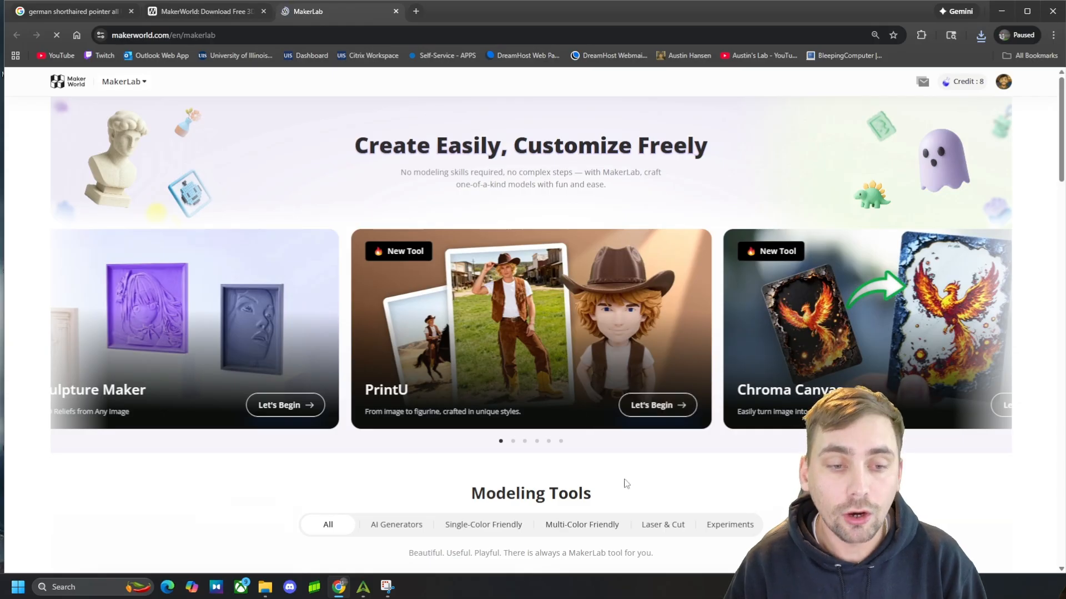
- Scroll MakerLab's Modeling Tools list to the Image to 3D Model card and open it
scroll("down", 3)
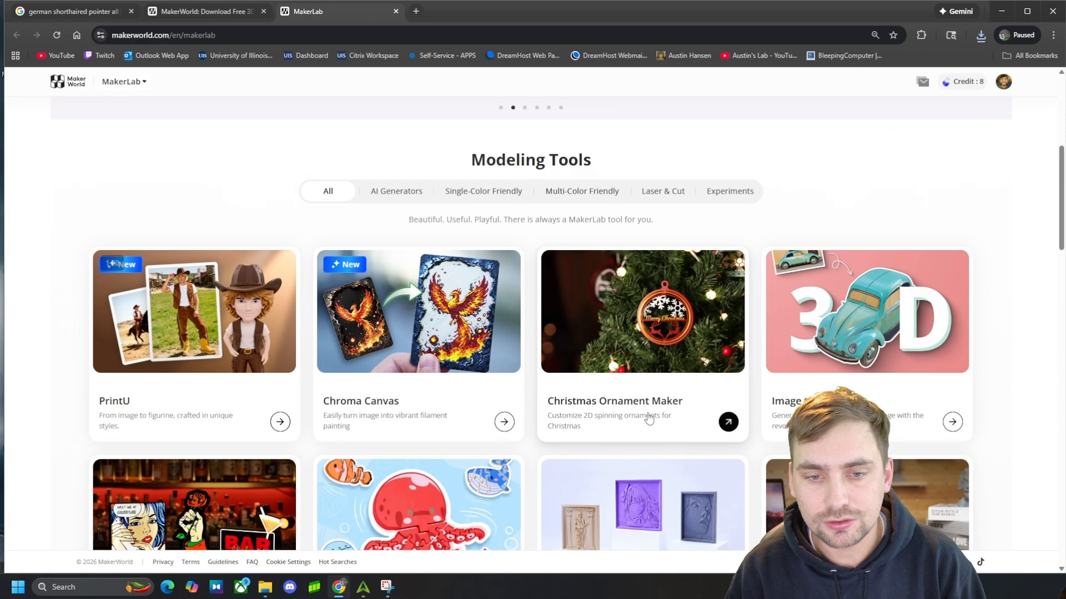
scroll("down", 3)
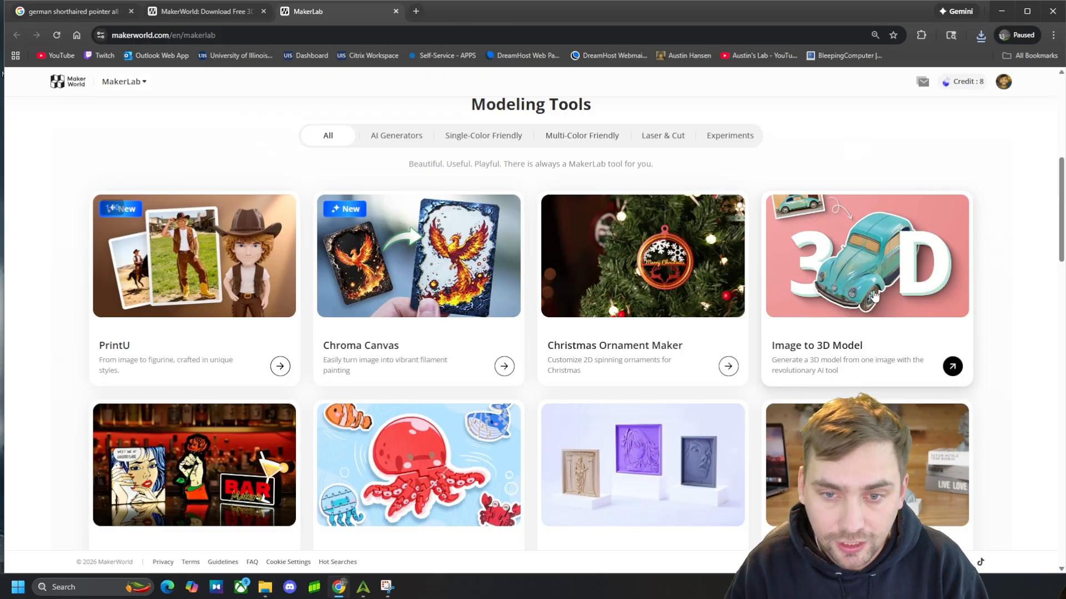
scroll("up", 3)
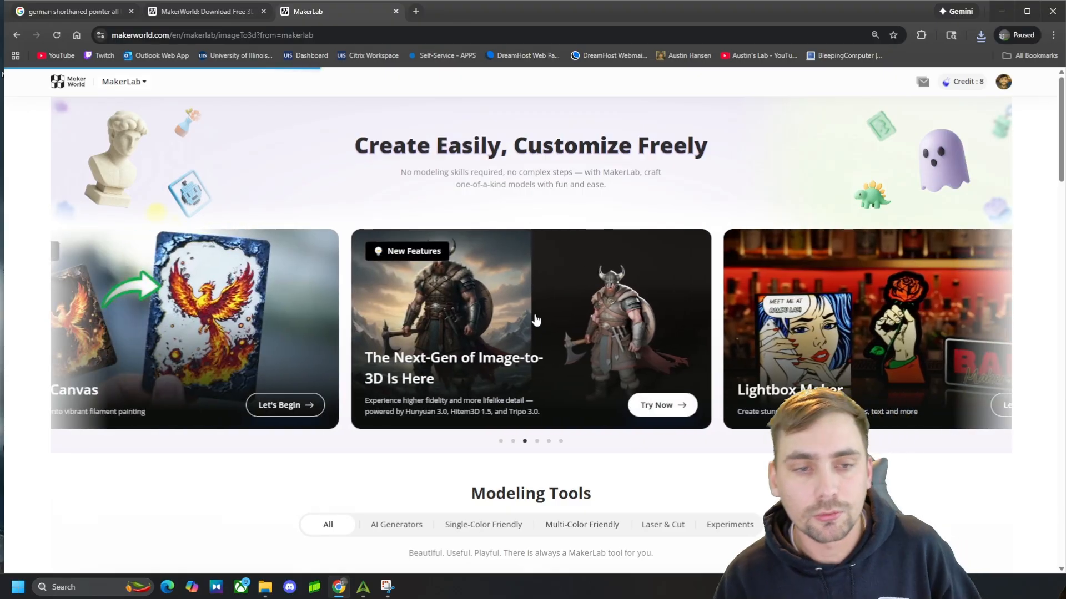
- Upload the German shorthaired pointer PNG from Downloads as the source image
left_click(655, 405)
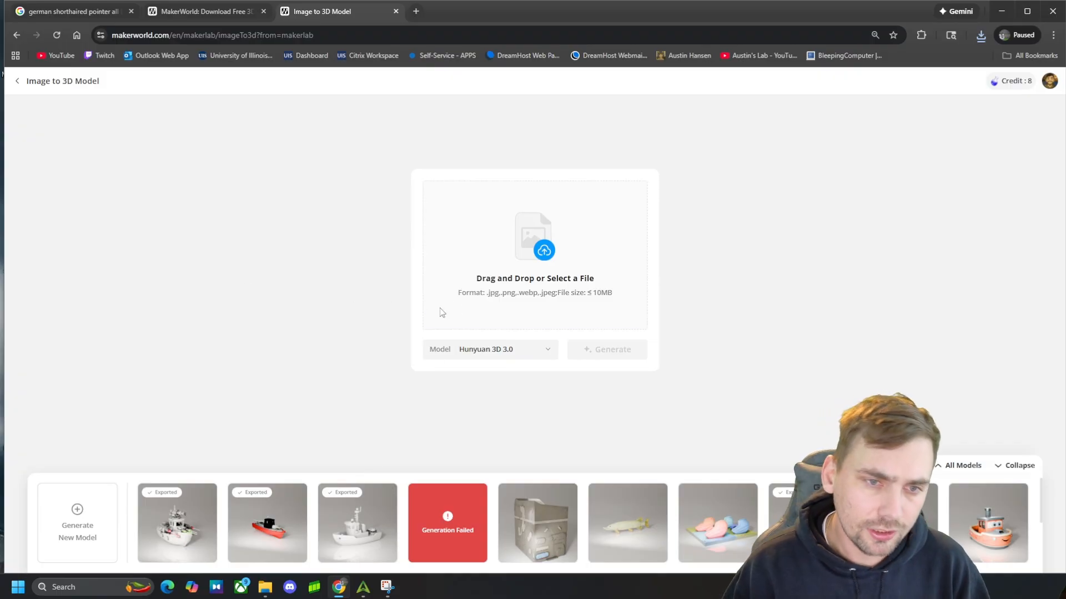
left_click(534, 235)
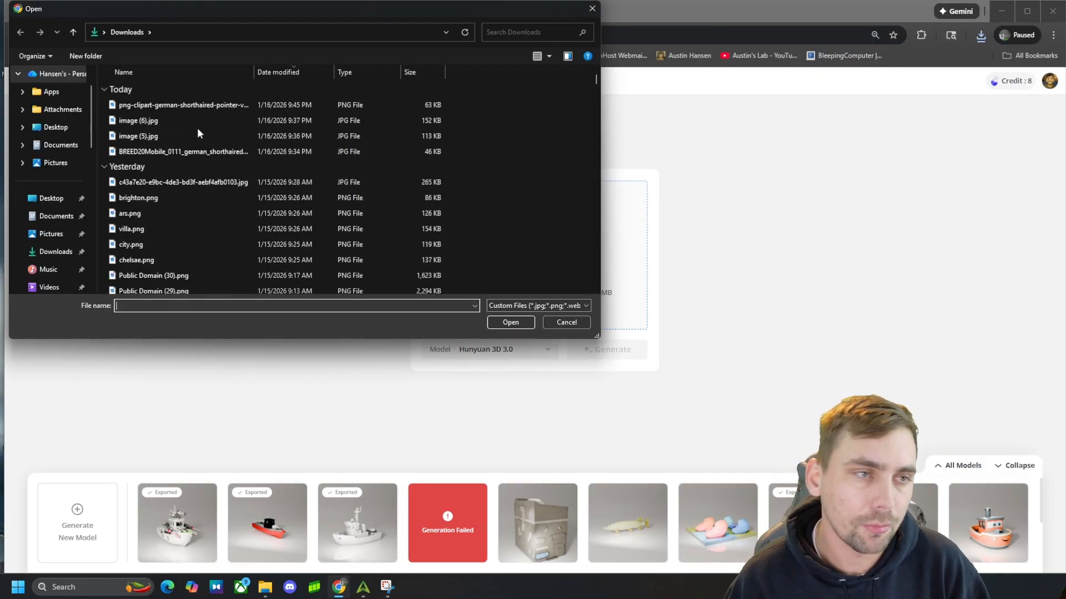
left_click(182, 105)
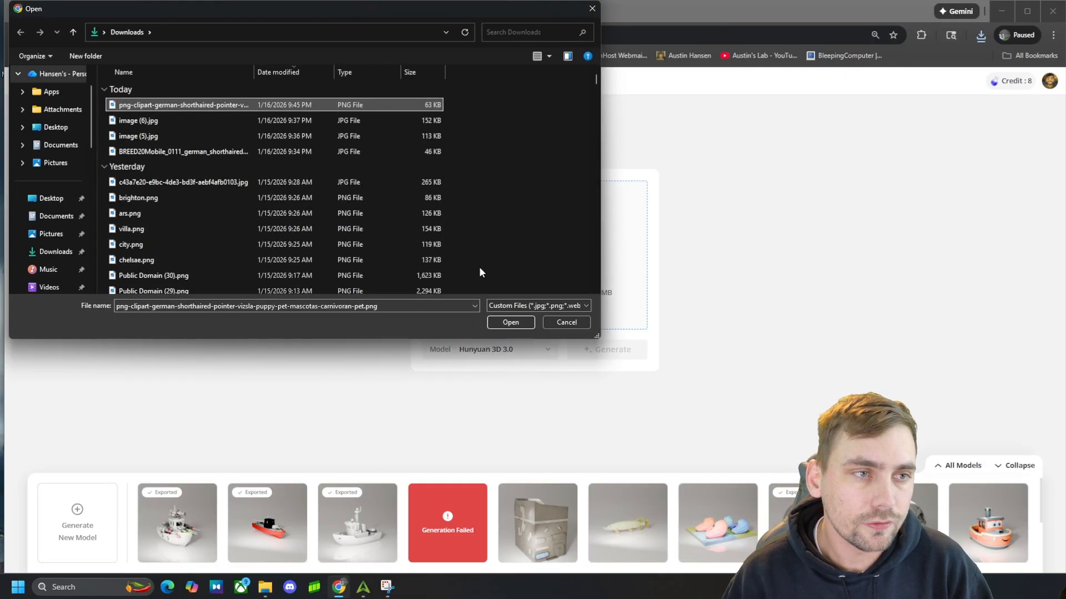
left_click(509, 322)
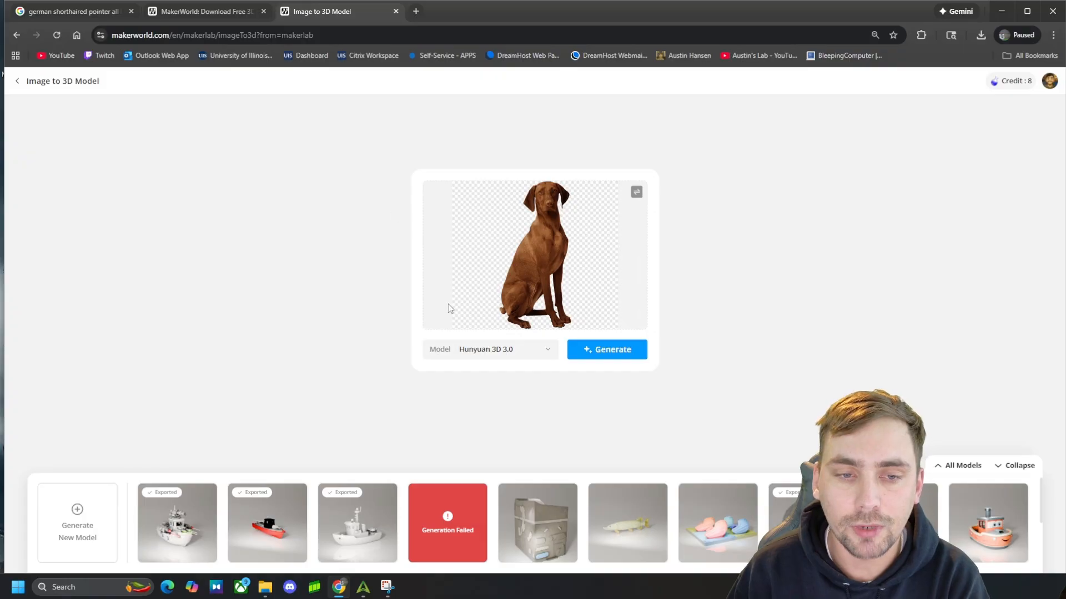
- Review the Model dropdown, keep Hunyuan 3D 3.0, and generate the dog model
left_click(488, 349)
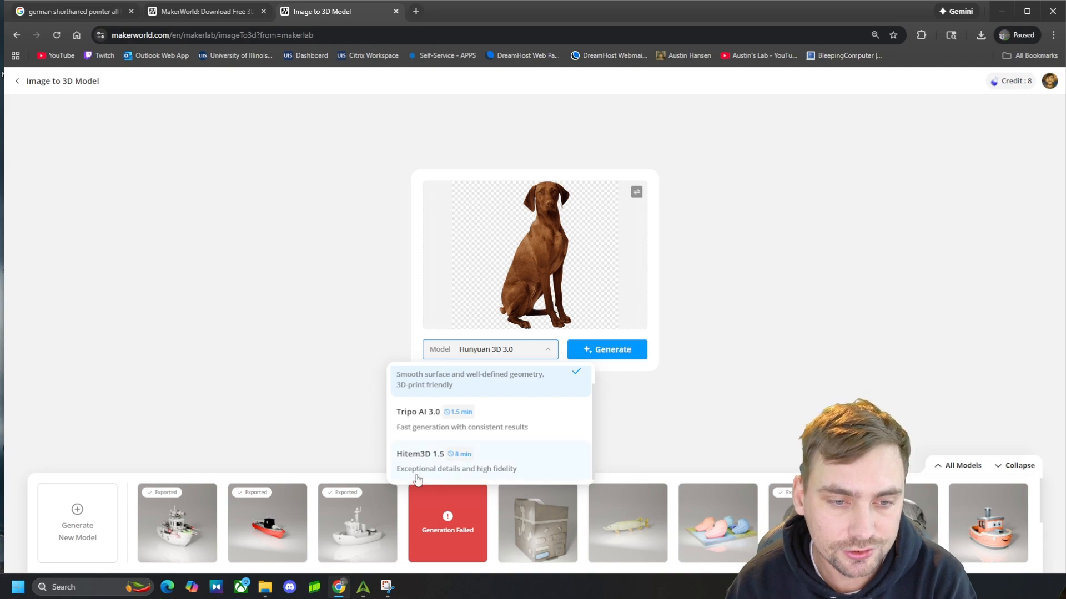
mouse_move(460, 470)
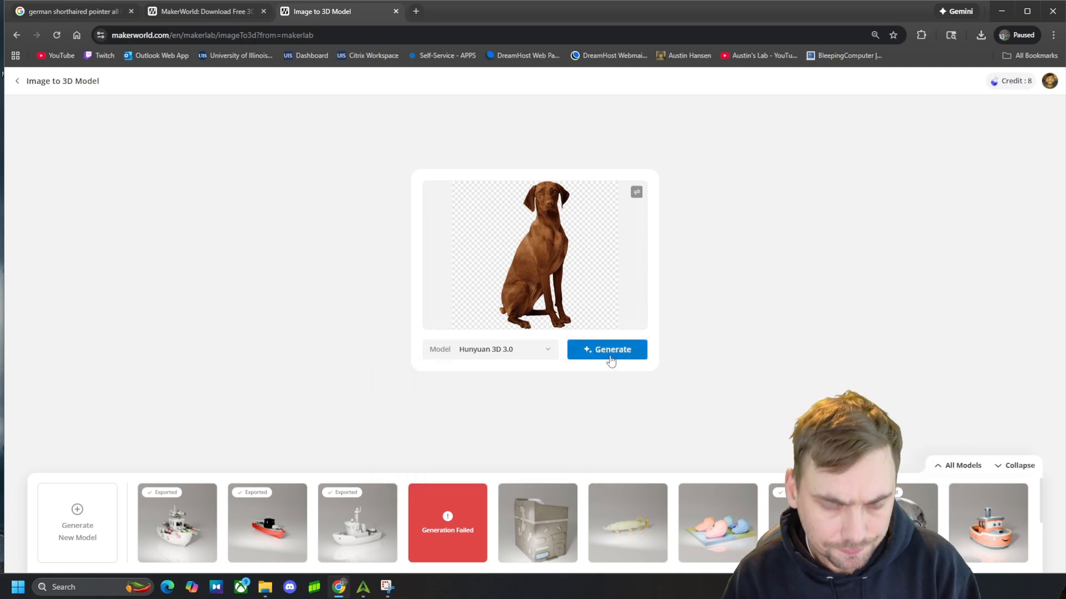
left_click(606, 349)
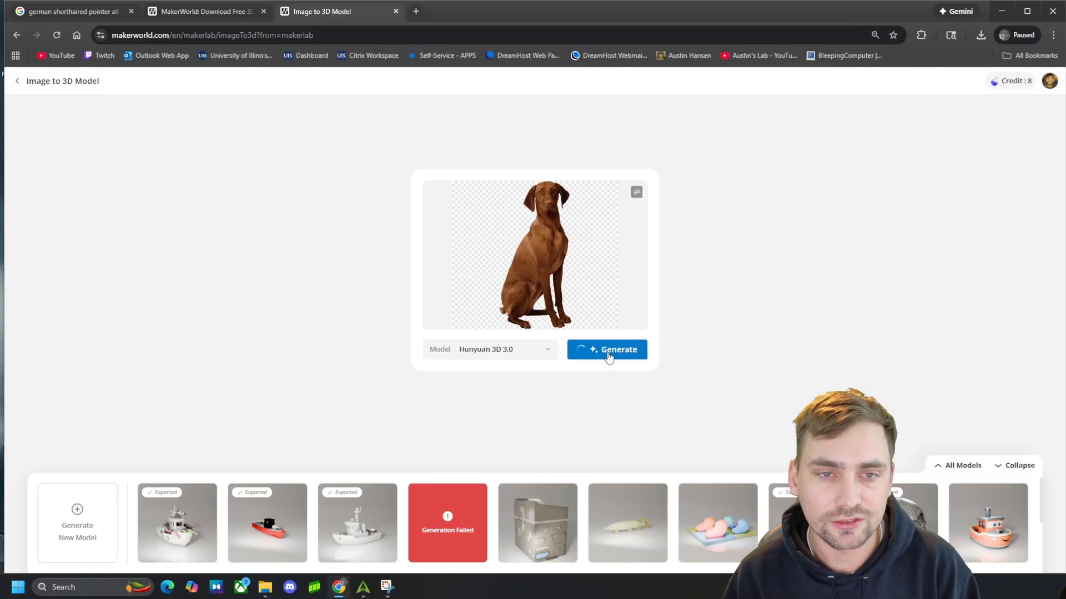
- Wait on the Model Generating screen with about 2.8 minutes remaining
left_click(606, 350)
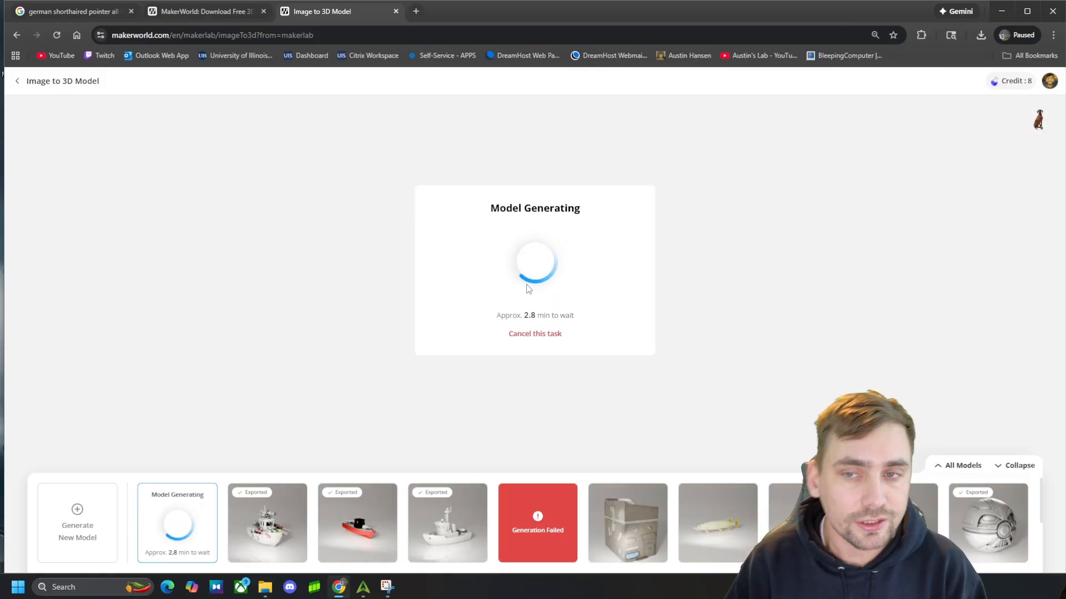
mouse_move(677, 325)
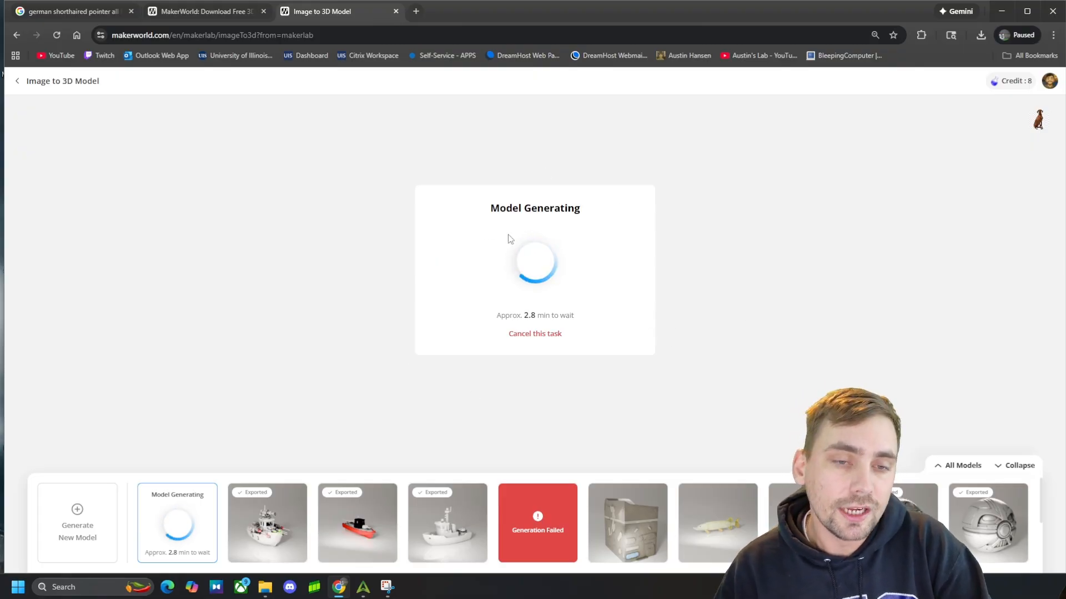
mouse_move(523, 406)
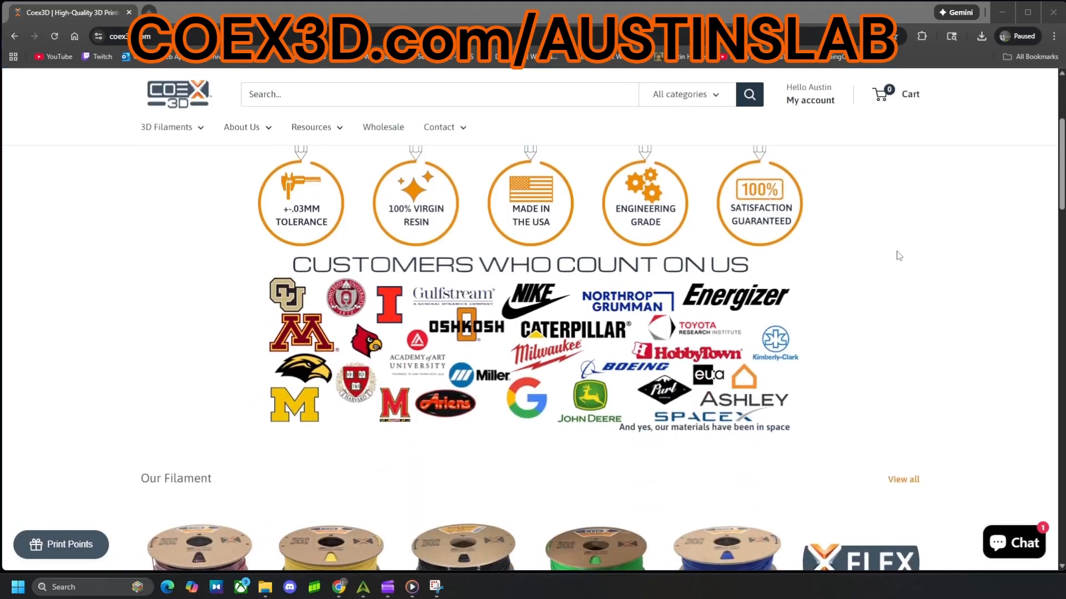
- Switch browser tabs while the Hunyuan 3D 3.0 pointer model finishes generating
left_click(333, 12)
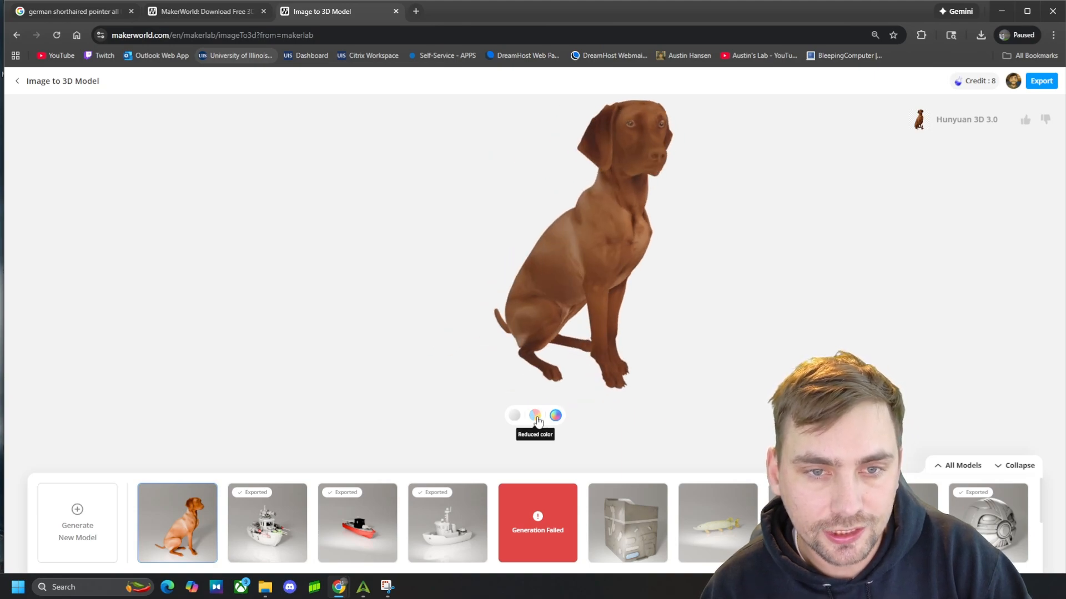
- Preview the pointer model in reduced colour and plain shading, then orbit it
left_click(535, 415)
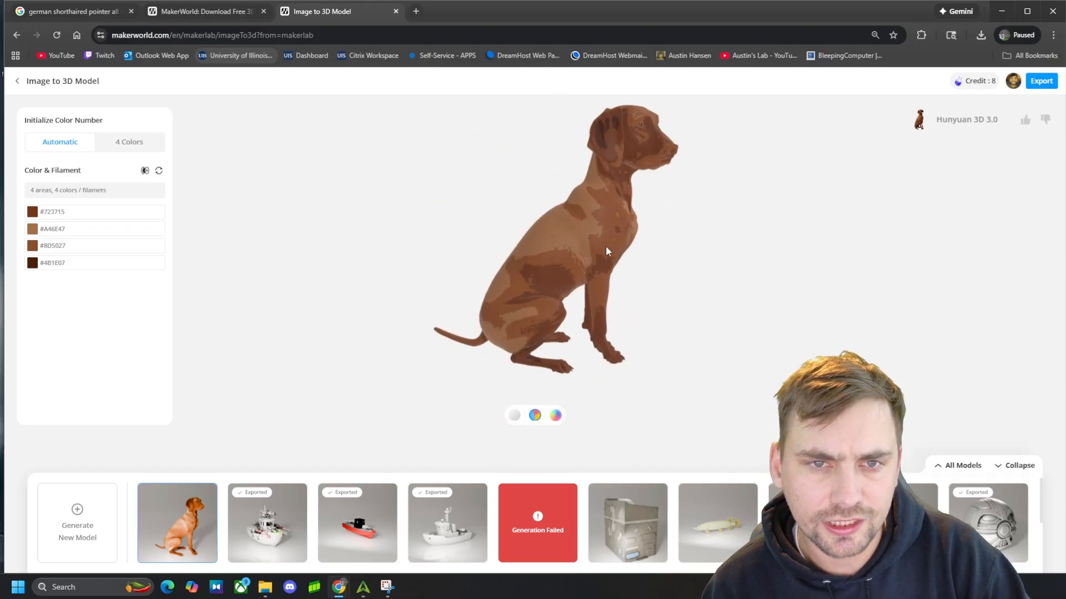
left_click(514, 416)
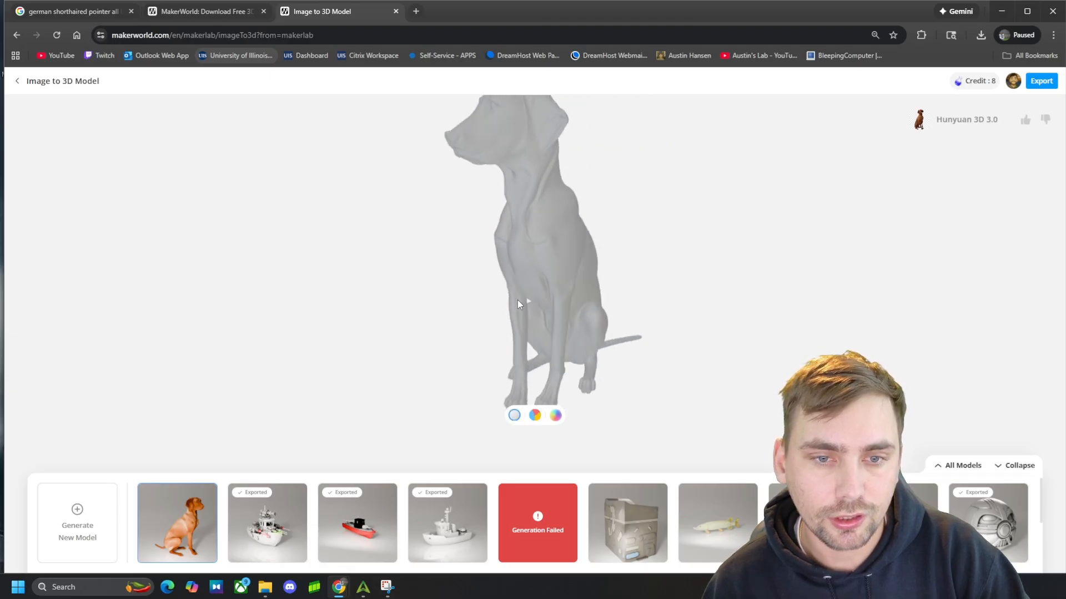
left_click_drag(517, 304, 609, 275)
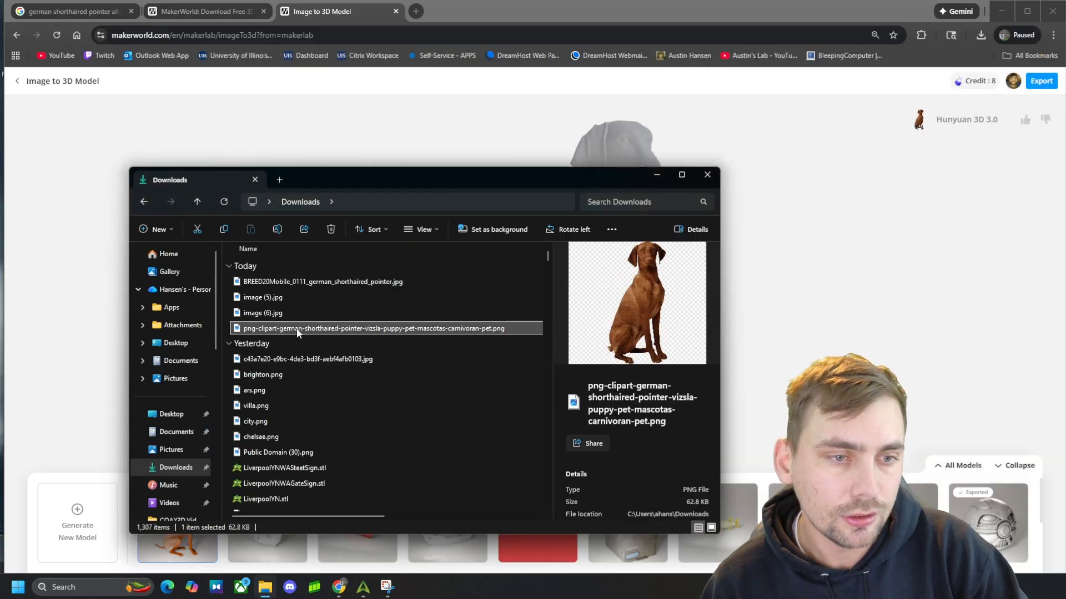
- Open the source pointer PNG full size in Photos and close File Explorer
double_click(372, 328)
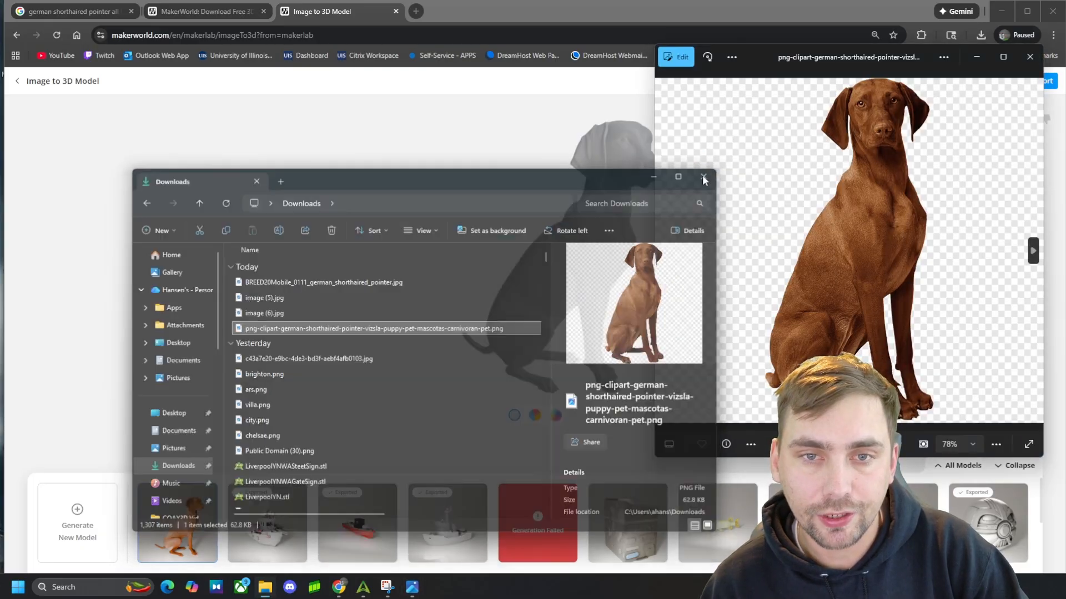
left_click(704, 177)
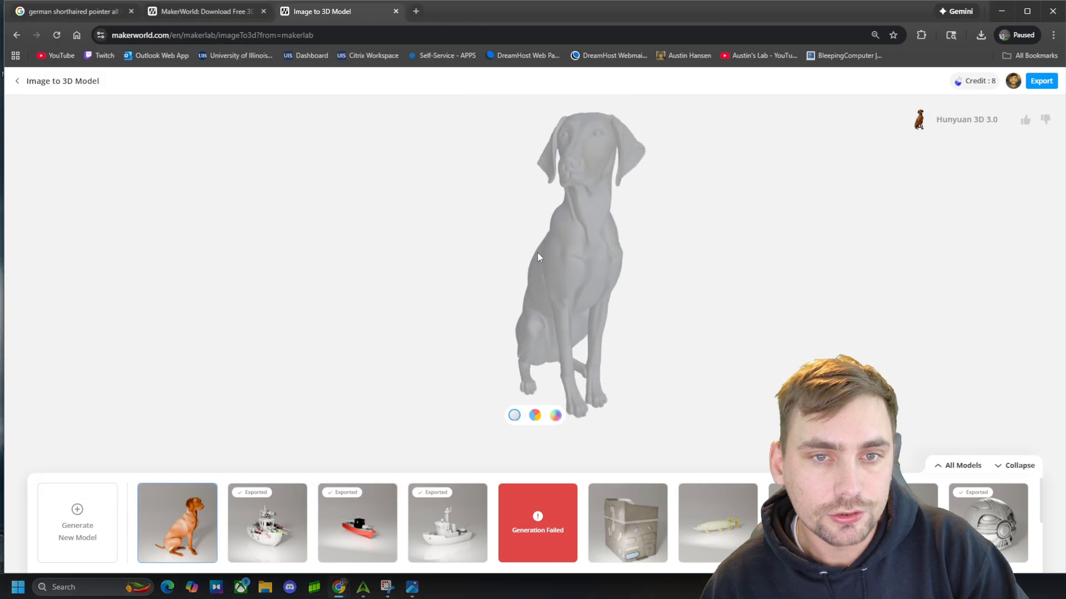
- Toggle the dog preview between full colour, plain grey and reduced colour
left_click(555, 415)
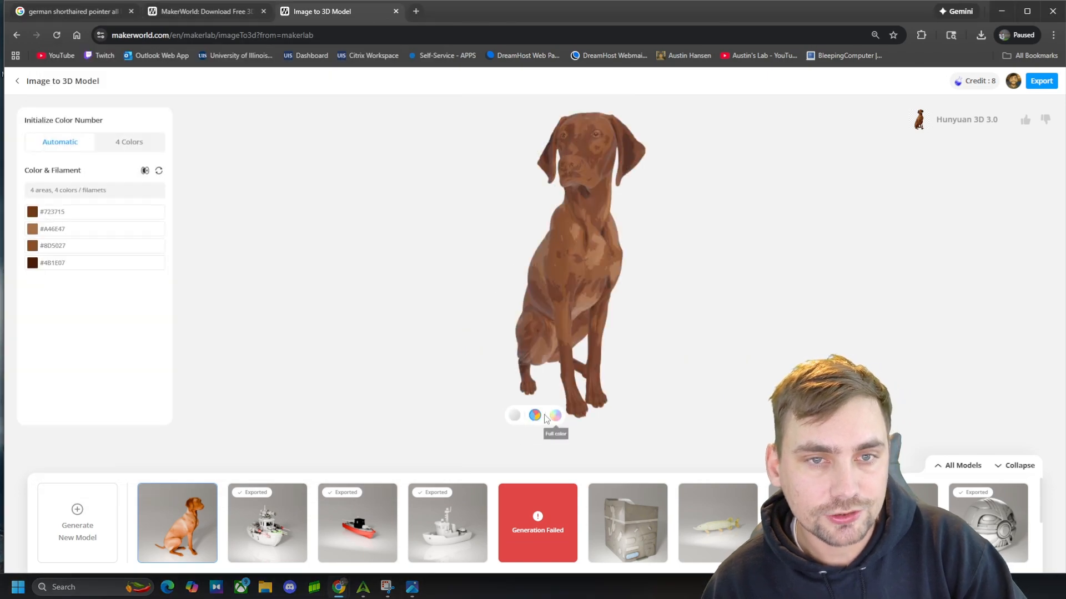
left_click(514, 415)
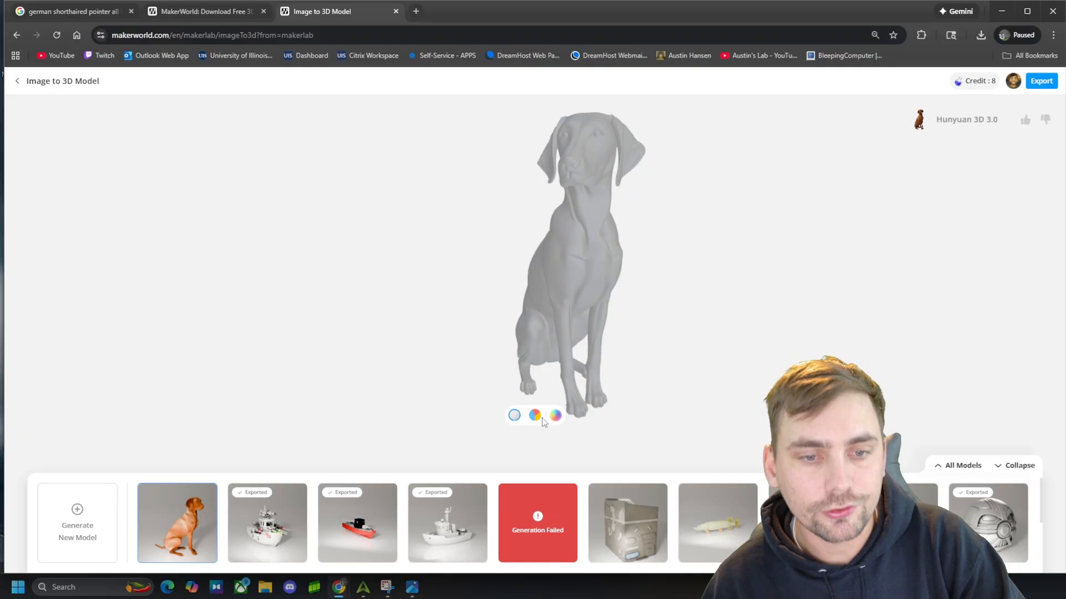
left_click(533, 415)
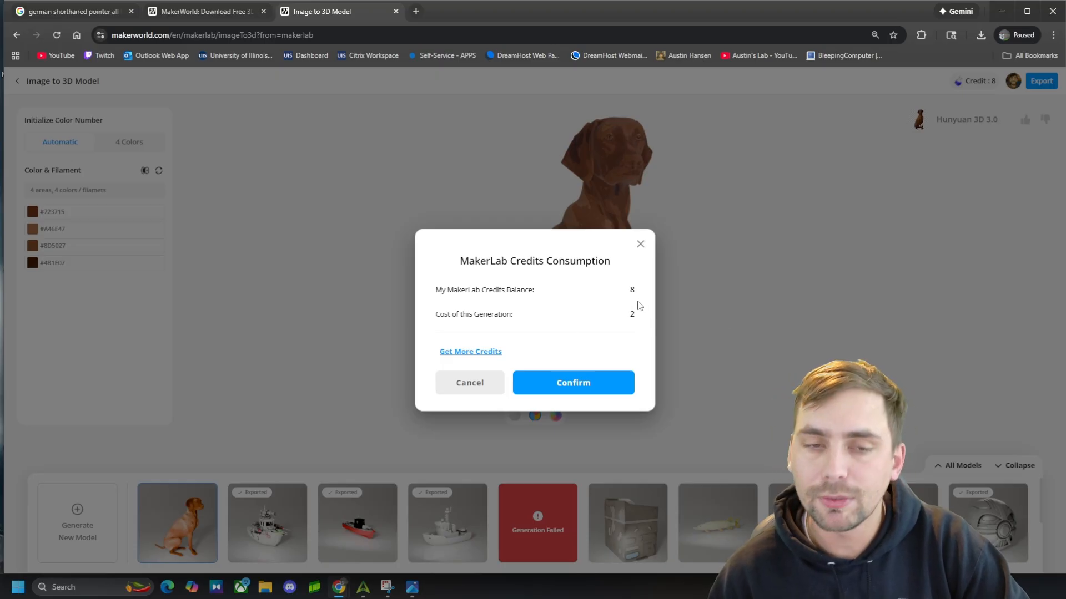
mouse_move(630, 284)
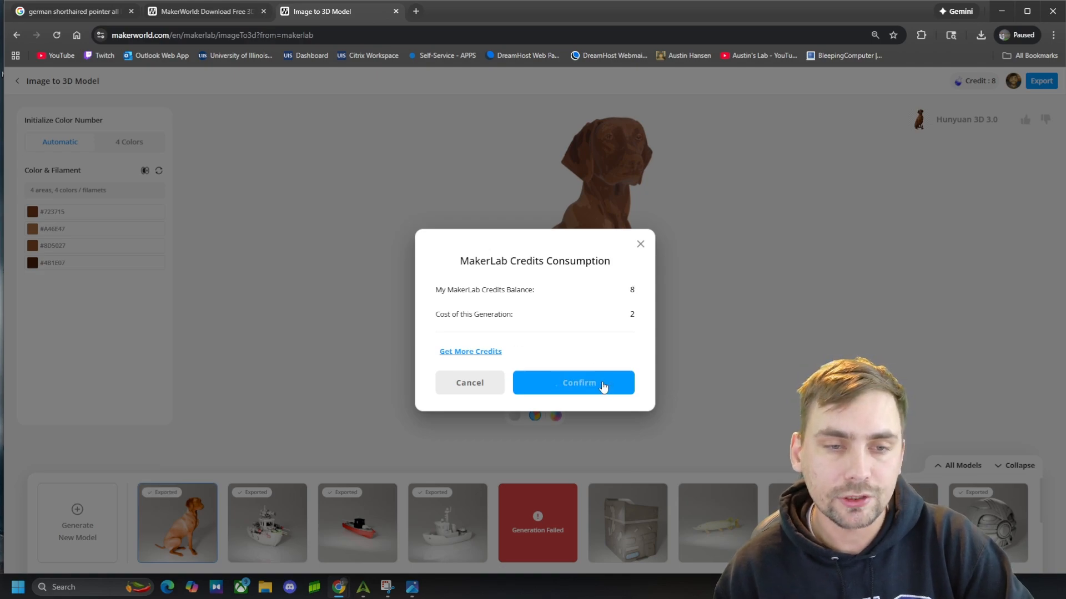
- Confirm spending two credits to export the dog model
left_click(572, 382)
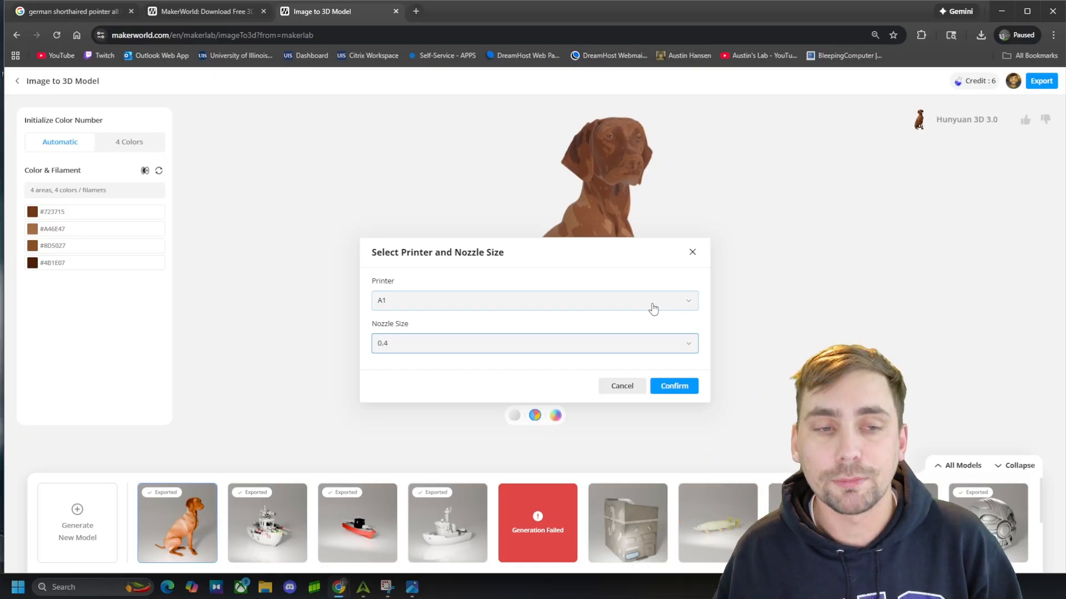
- Choose the A1 printer with a 0.4 nozzle and confirm
left_click(533, 300)
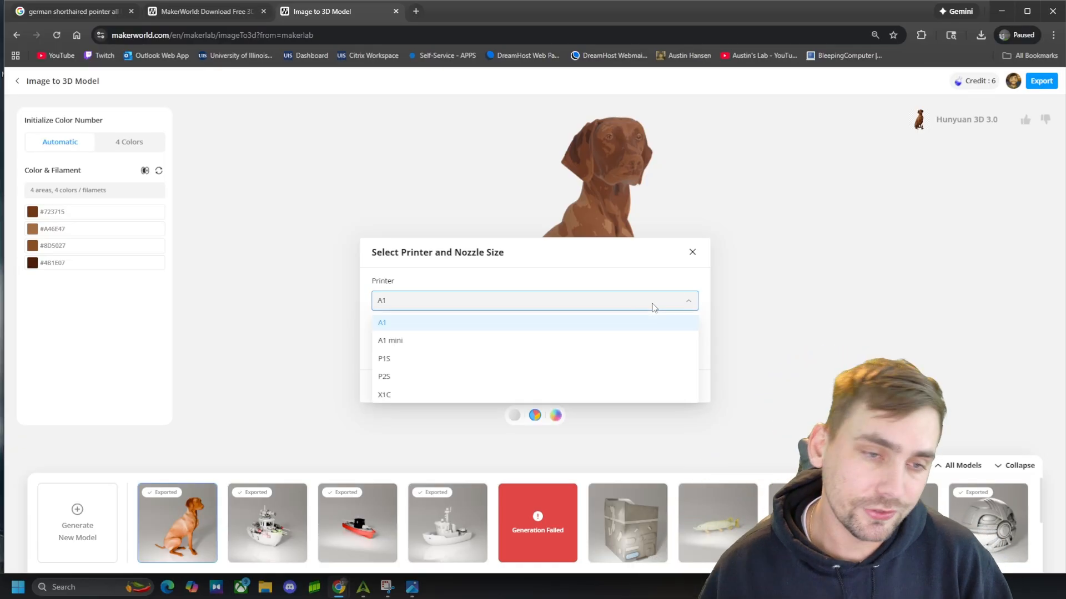
left_click(381, 322)
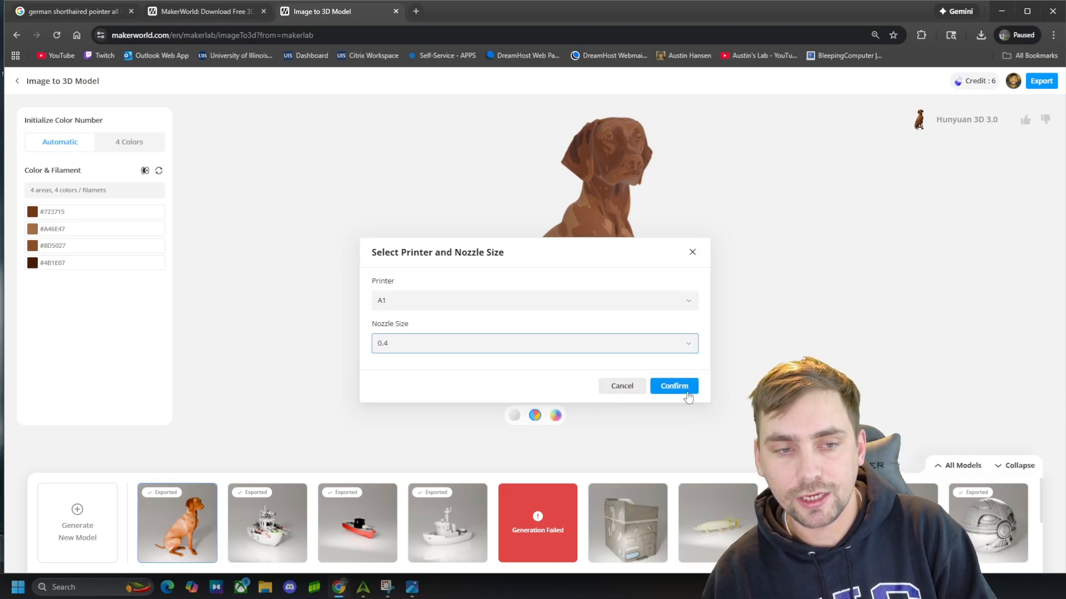
left_click(673, 386)
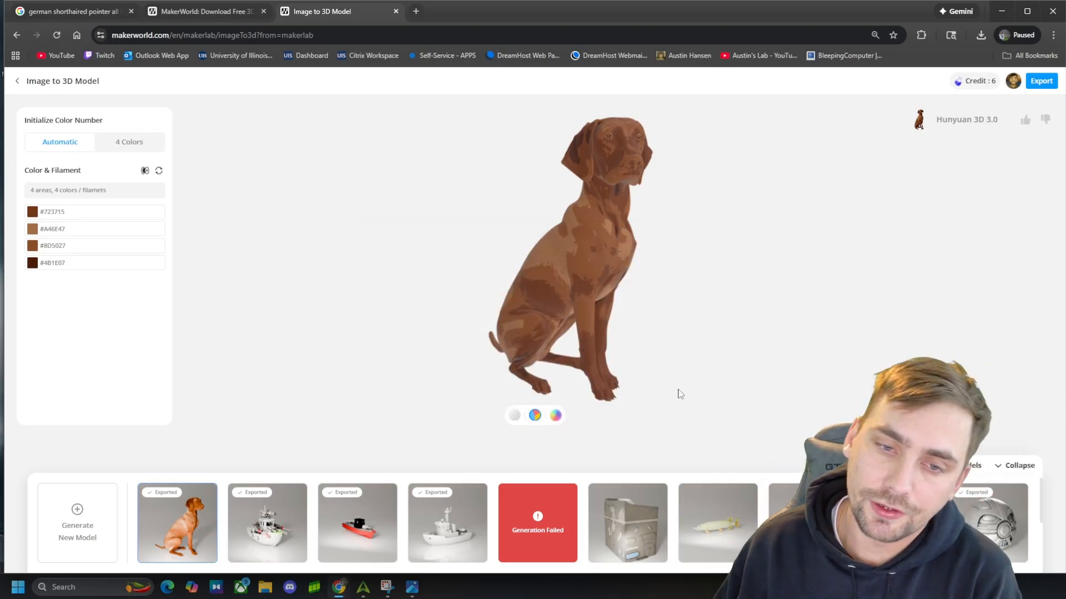
left_click(1041, 81)
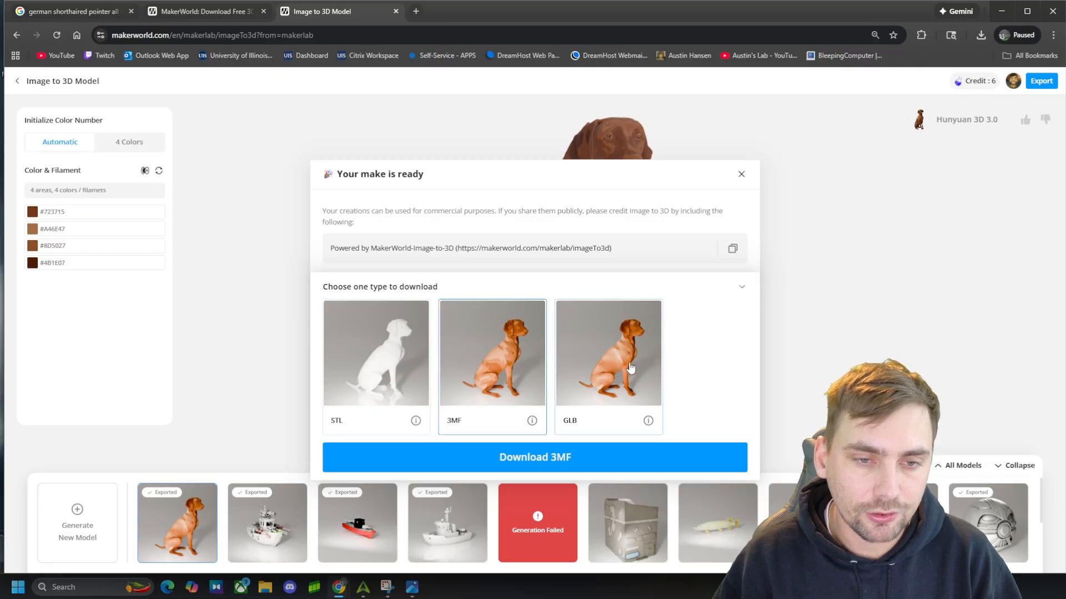
- Pick the STL format and download the dog model
left_click(376, 353)
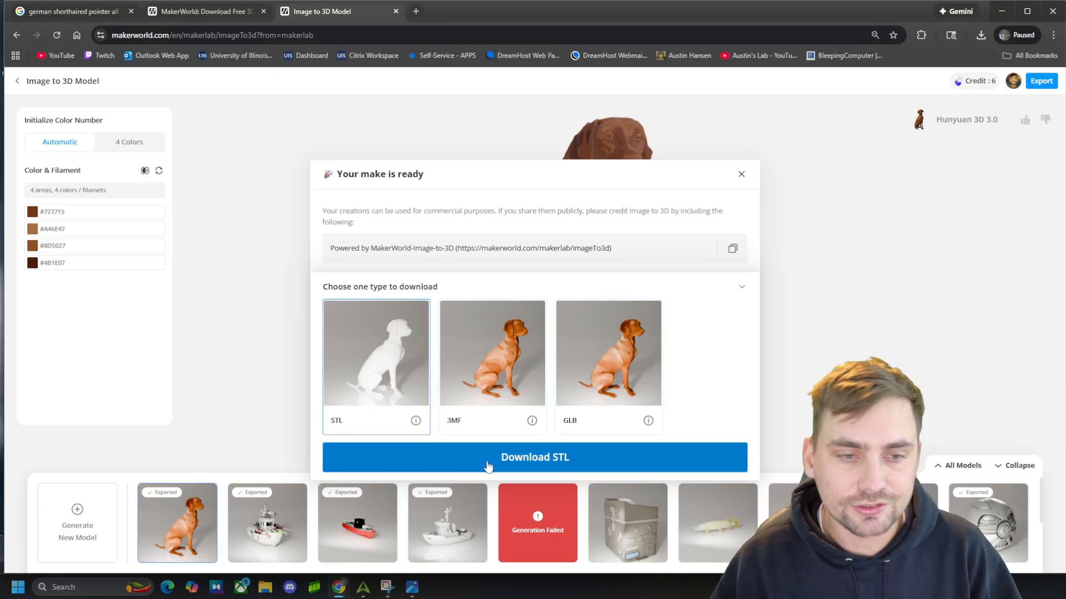
left_click(533, 457)
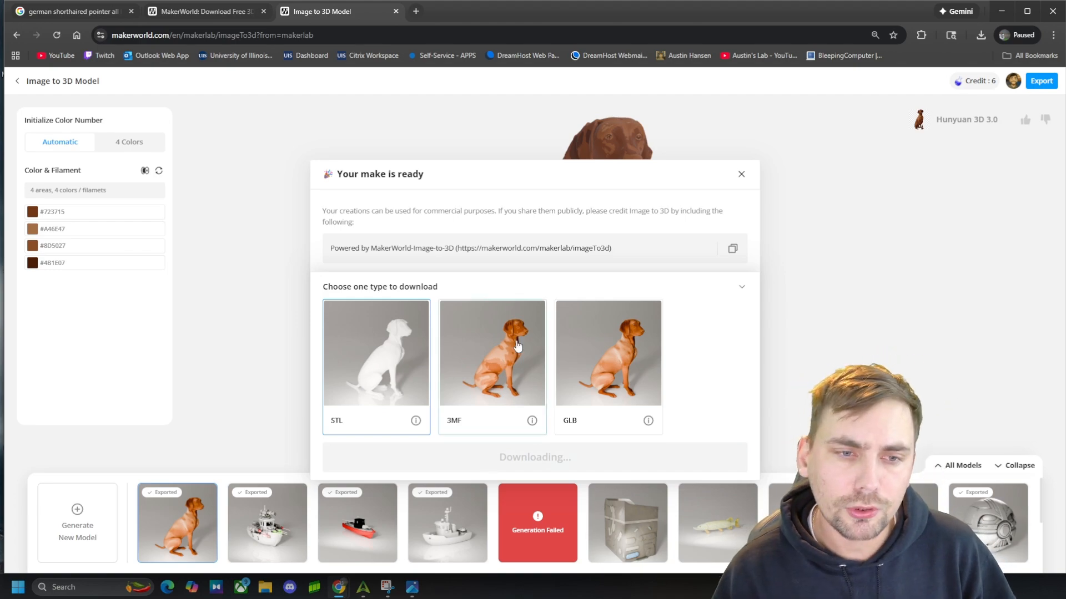
mouse_move(544, 475)
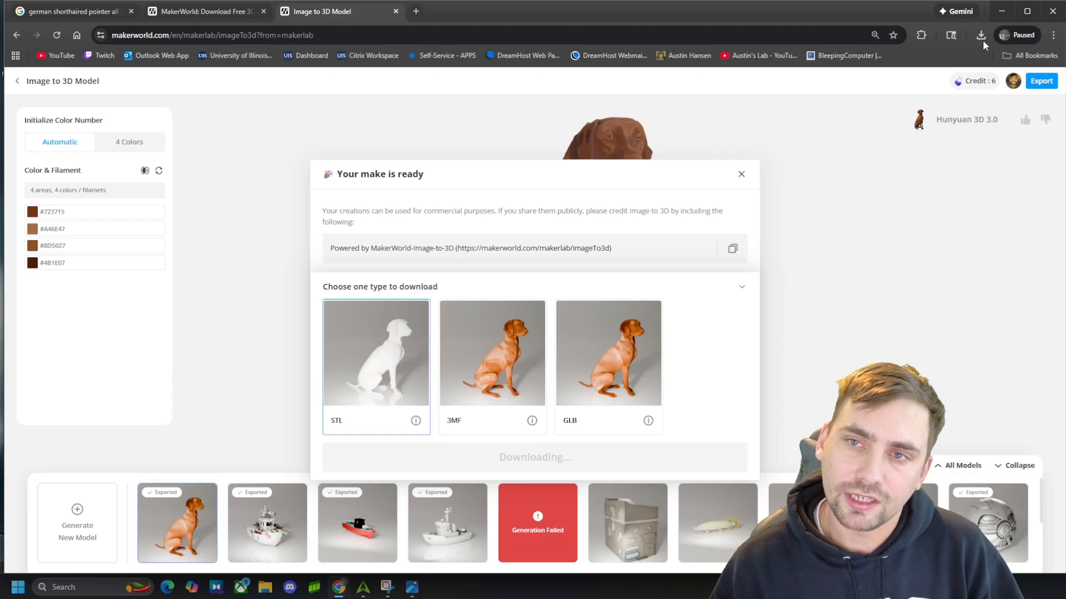
mouse_move(1017, 245)
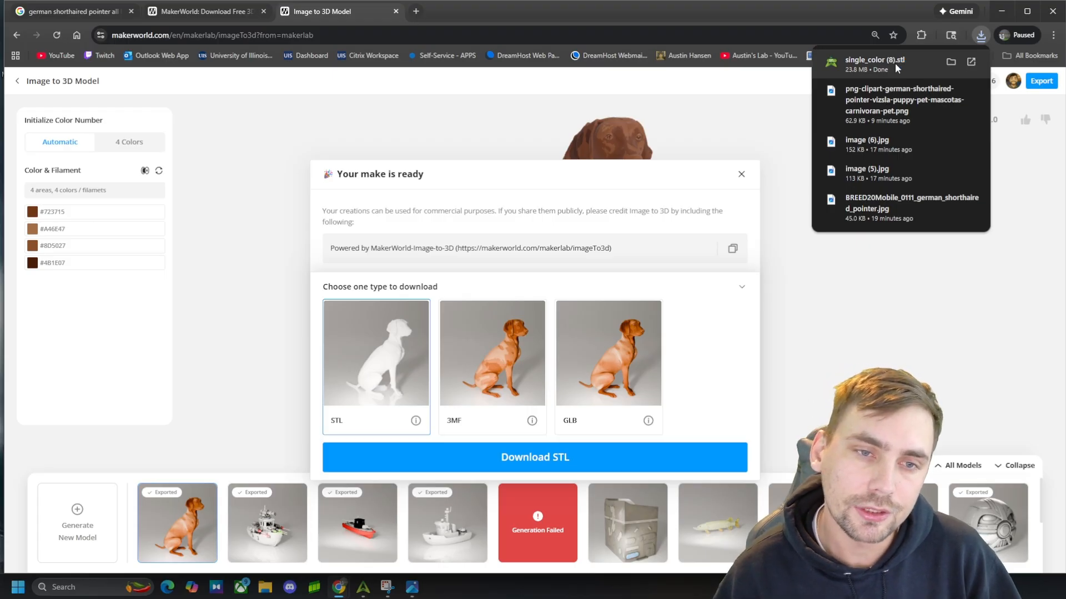
mouse_move(878, 296)
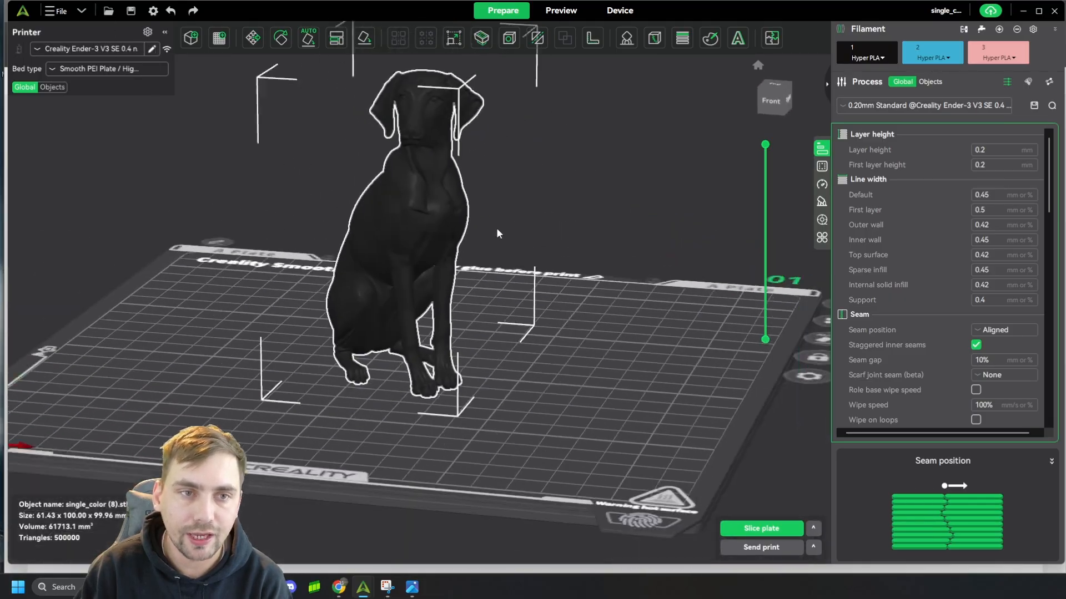
- Orbit around the imported dog STL to view it from the side
left_click_drag(476, 238, 408, 286)
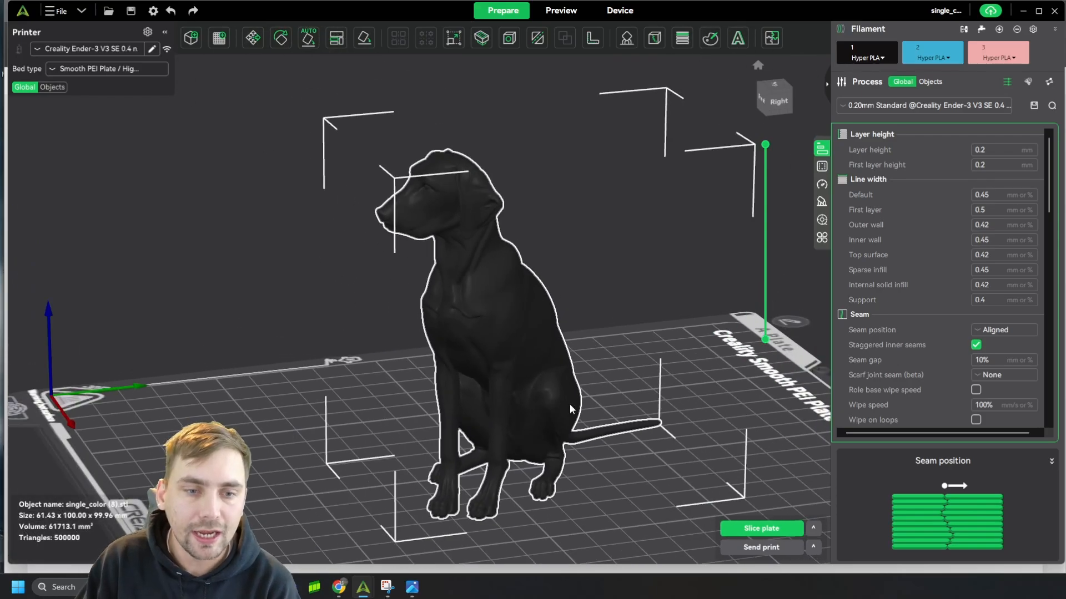
left_click(773, 97)
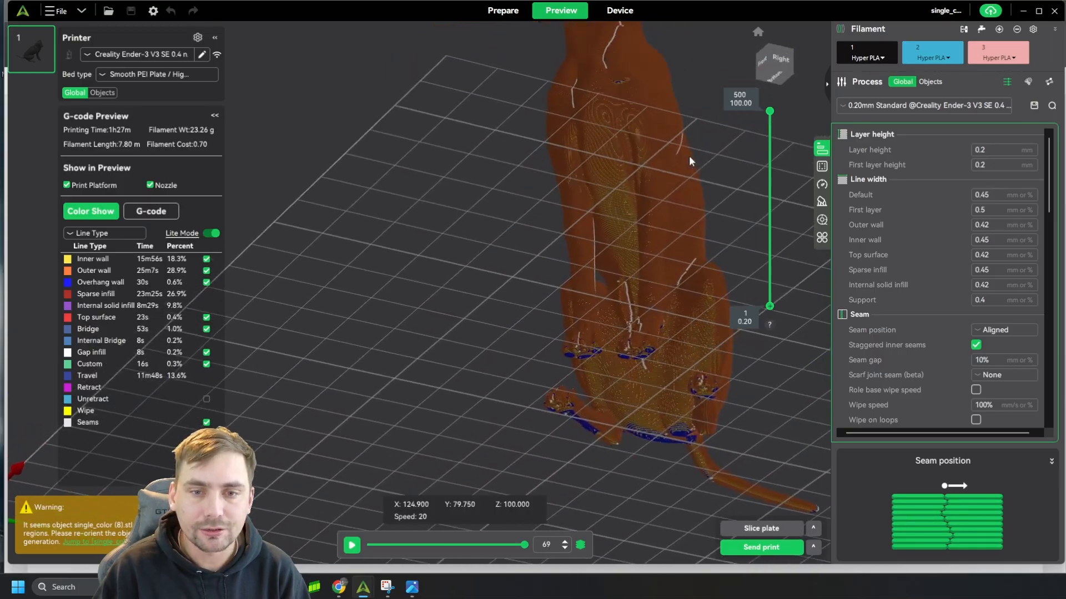
- Orbit the sliced preview and turn it toward the dog's head
left_click_drag(690, 161, 544, 320)
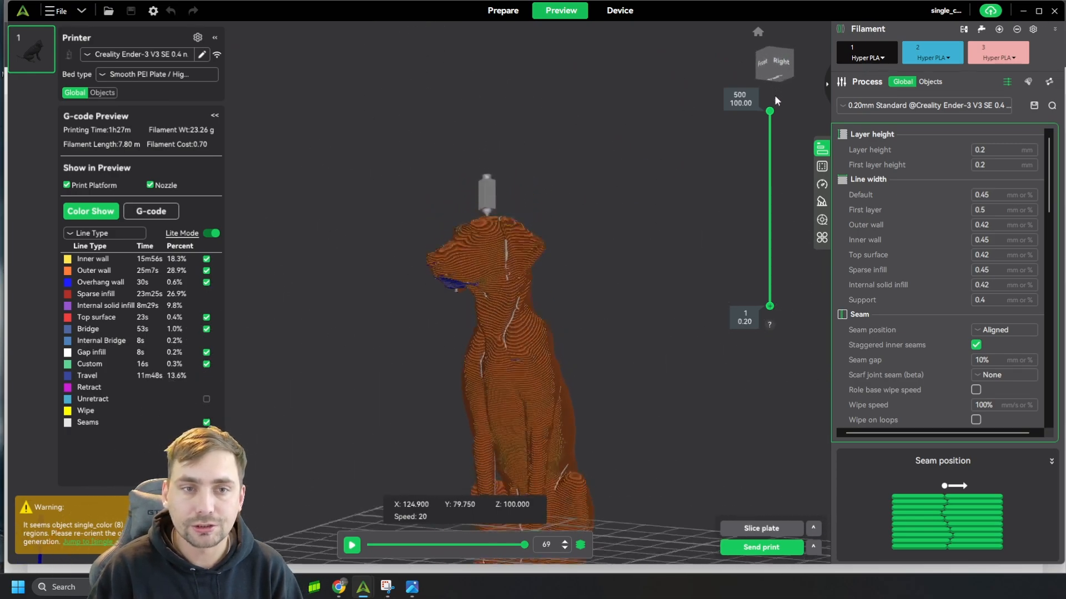
left_click(774, 63)
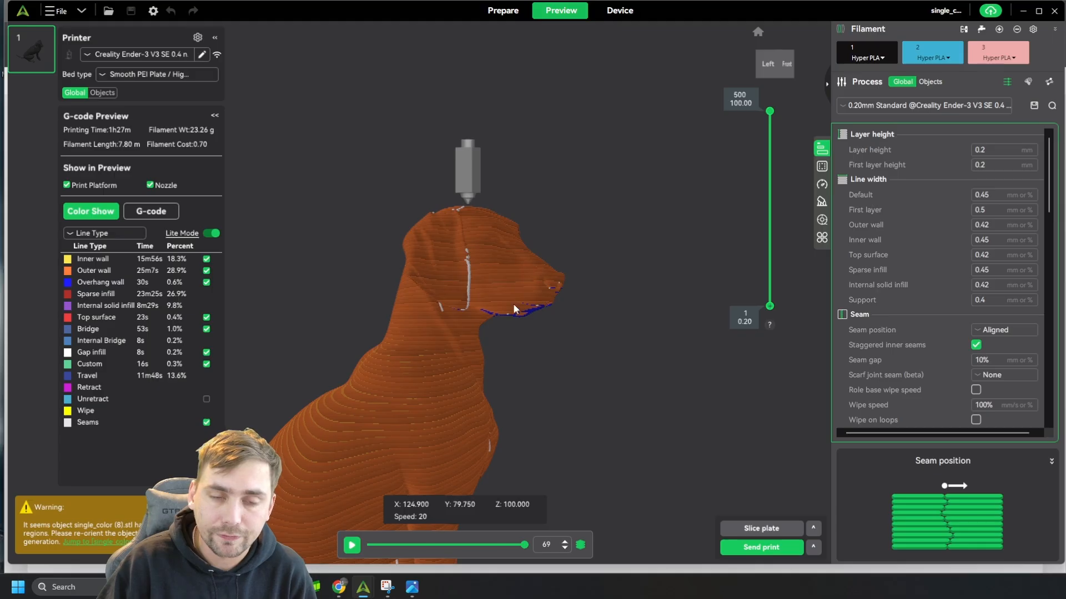
mouse_move(430, 301)
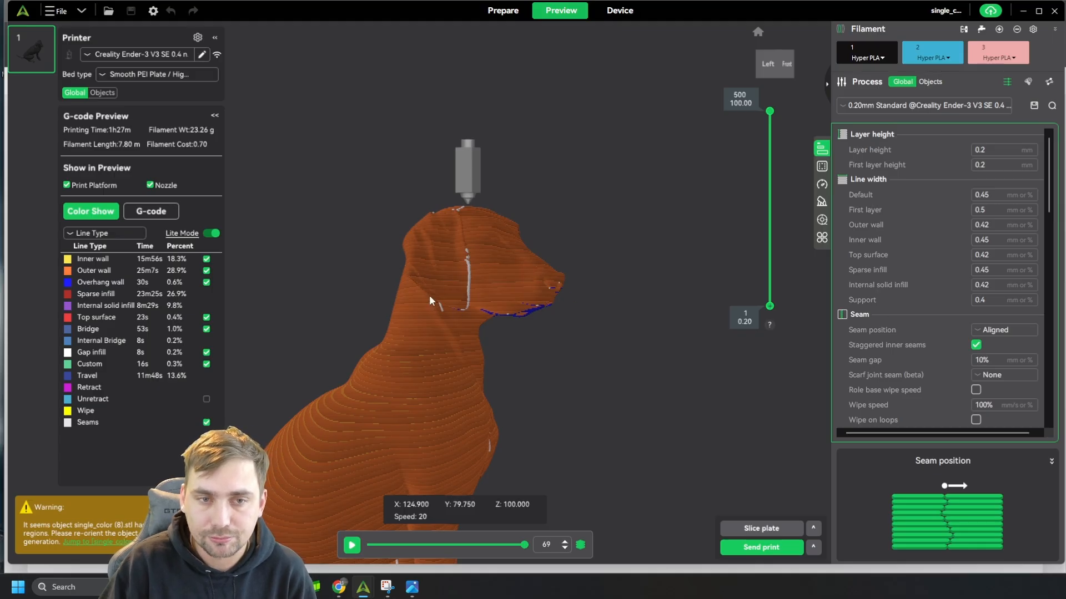